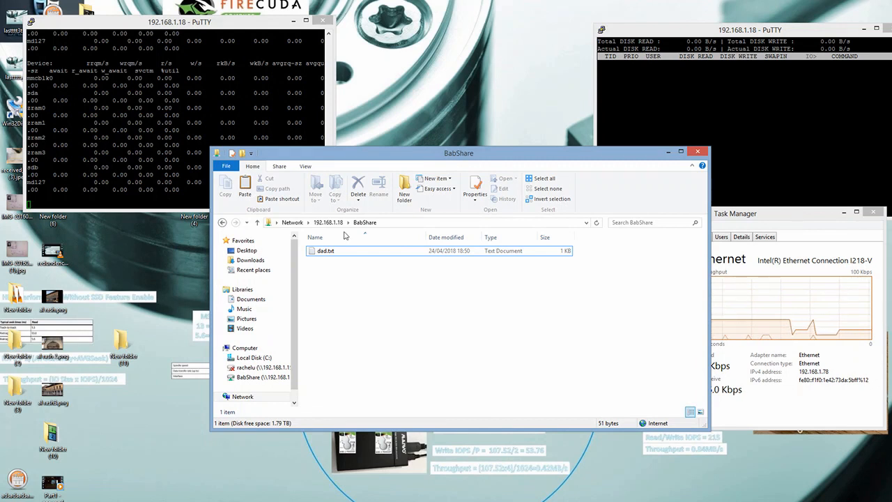
Expand Computer and open local New folder (10), which holds the MKV video, in a second window
{"action": "left_click", "coordinate": [245, 348]}
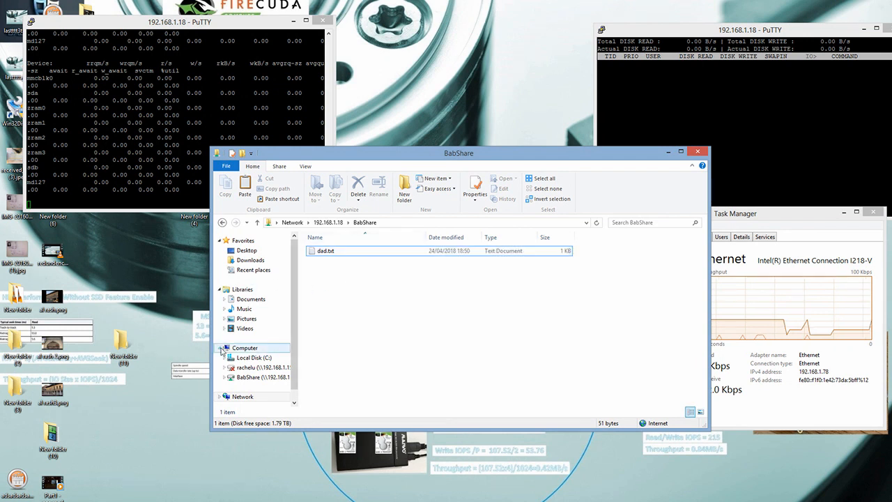
{"action": "double_click", "coordinate": [52, 432]}
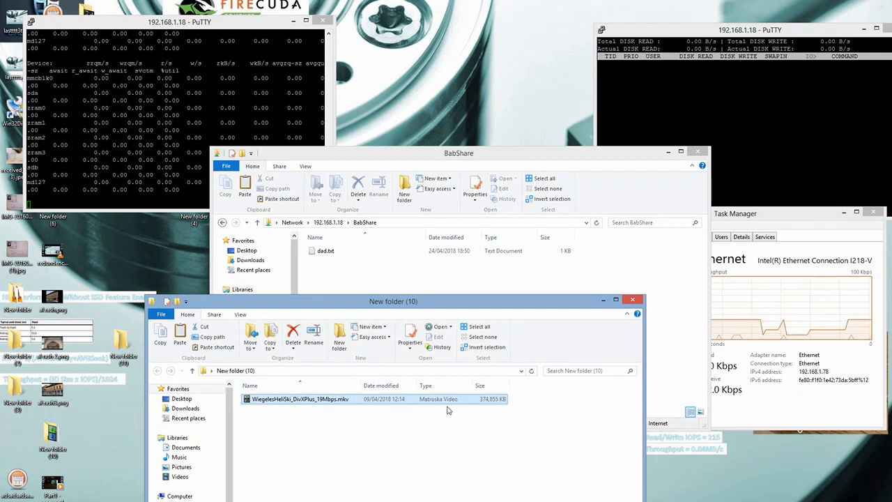
{"action": "mouse_move", "coordinate": [380, 416]}
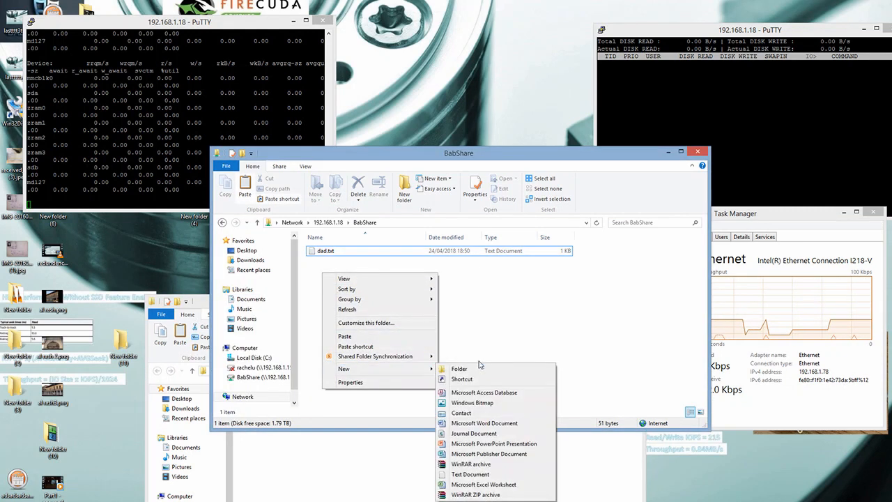
Create a new folder in the BabShare share beside dad.txt
{"action": "left_click", "coordinate": [459, 368]}
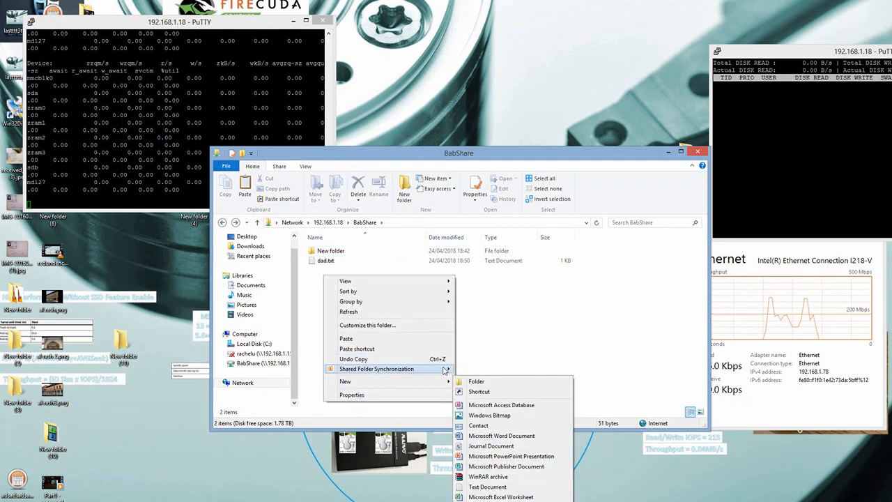
Add New folder (2) to BabShare and move the copy window aside
{"action": "left_click", "coordinate": [477, 381]}
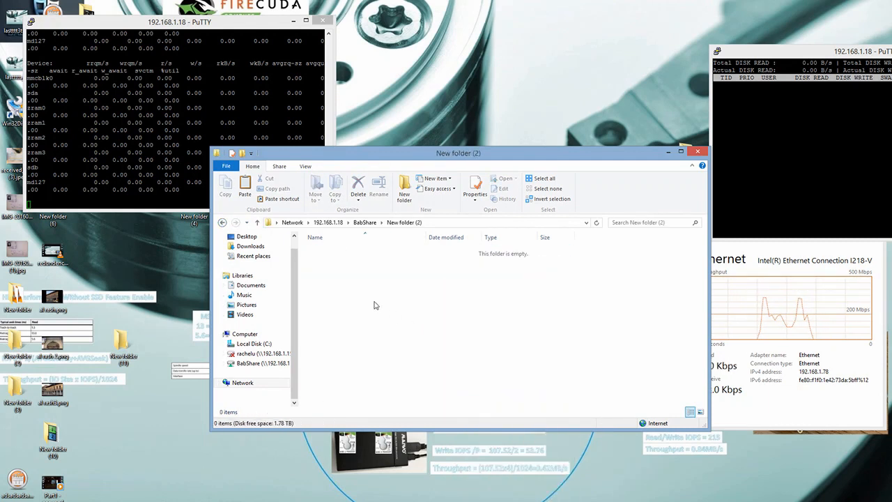
{"action": "mouse_move", "coordinate": [401, 278]}
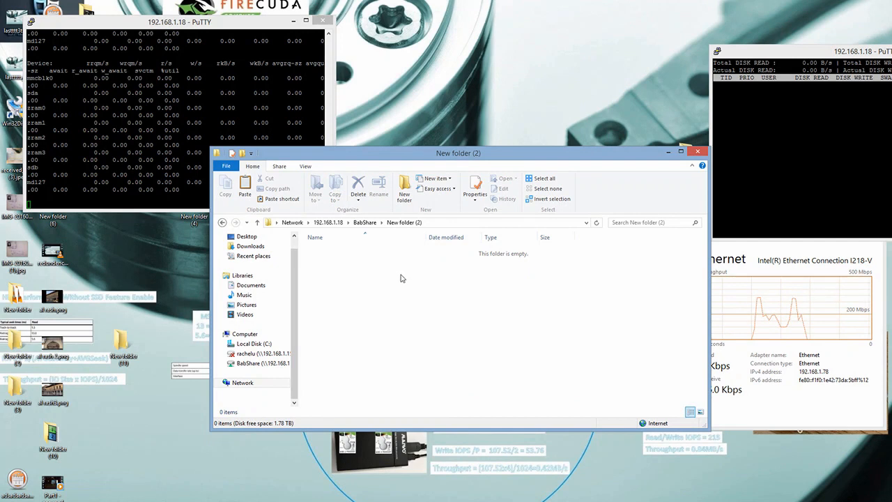
{"action": "left_click_drag", "start_coordinate": [458, 153], "coordinate": [378, 96]}
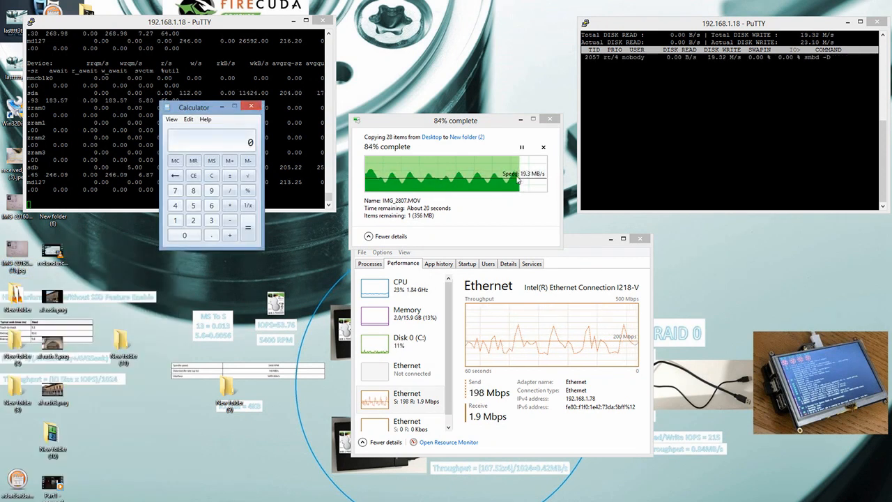
Calculate 20 × 8 = 160 in Calculator, then close it
{"action": "left_click", "coordinate": [184, 235]}
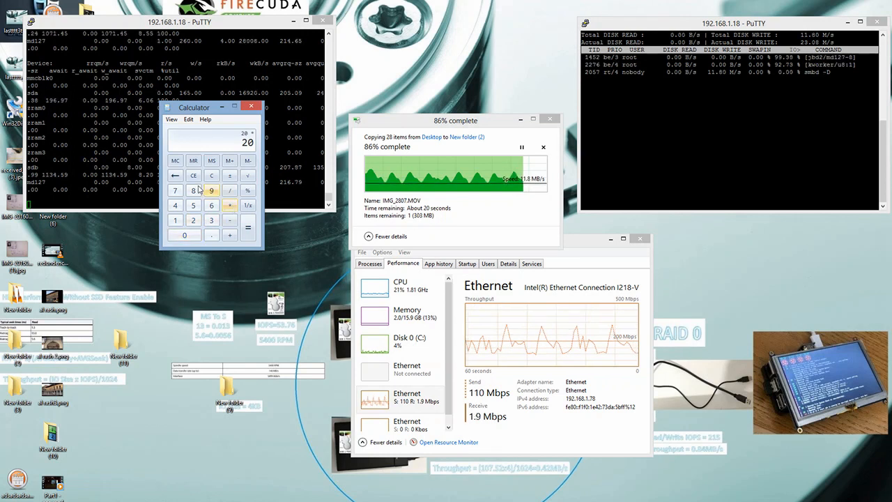
{"action": "left_click", "coordinate": [247, 227]}
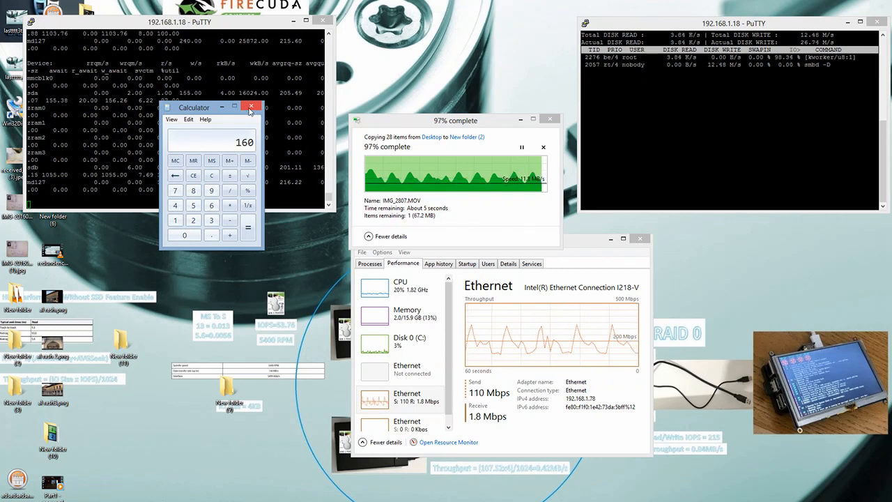
{"action": "left_click", "coordinate": [251, 106]}
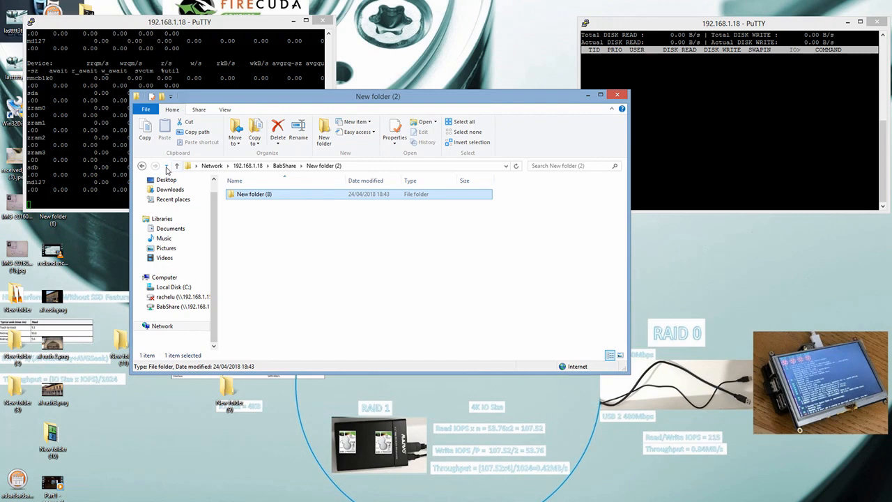
Go back up to the 192.168.1.18 NAS listing showing BabShare
{"action": "left_click", "coordinate": [142, 166]}
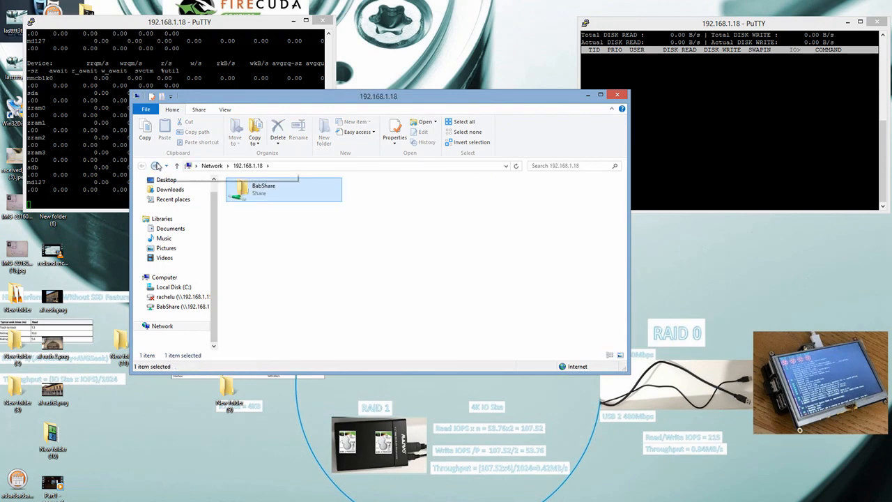
Open New folder (2), select New folder (8), and add a new desktop folder
{"action": "double_click", "coordinate": [263, 189]}
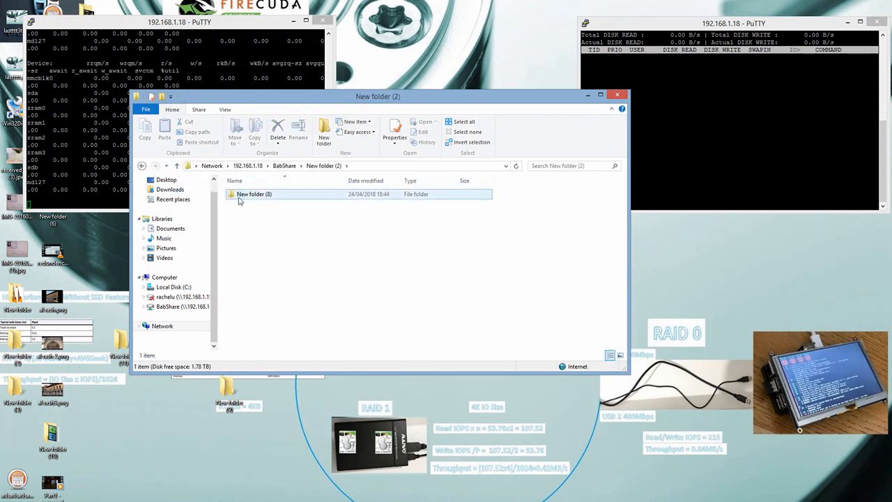
{"action": "left_click", "coordinate": [254, 194]}
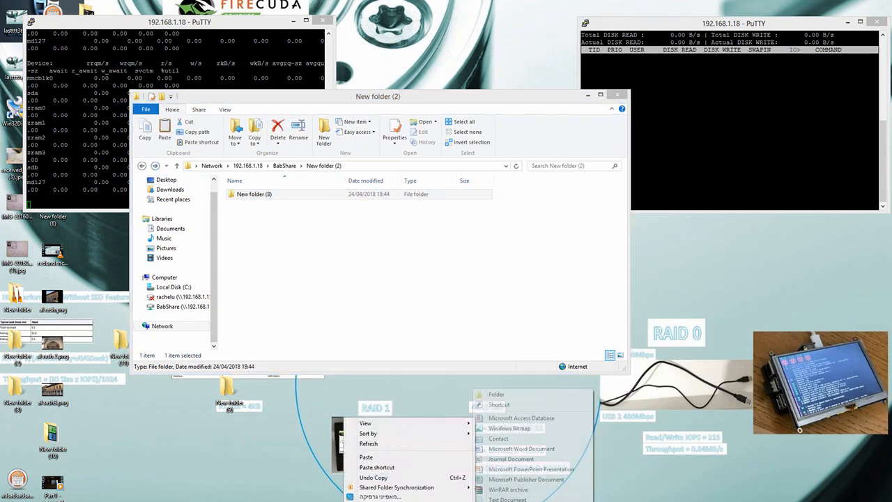
{"action": "left_click", "coordinate": [496, 393]}
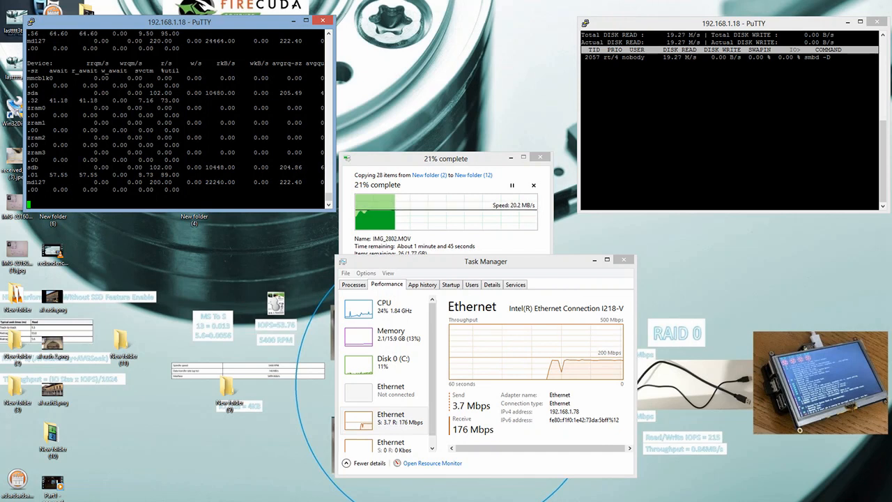
{"action": "mouse_move", "coordinate": [591, 367]}
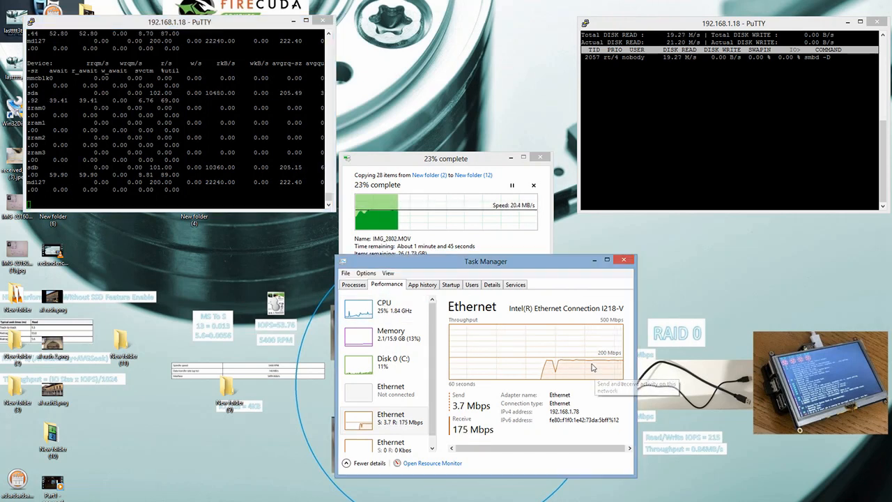
{"action": "mouse_move", "coordinate": [589, 362]}
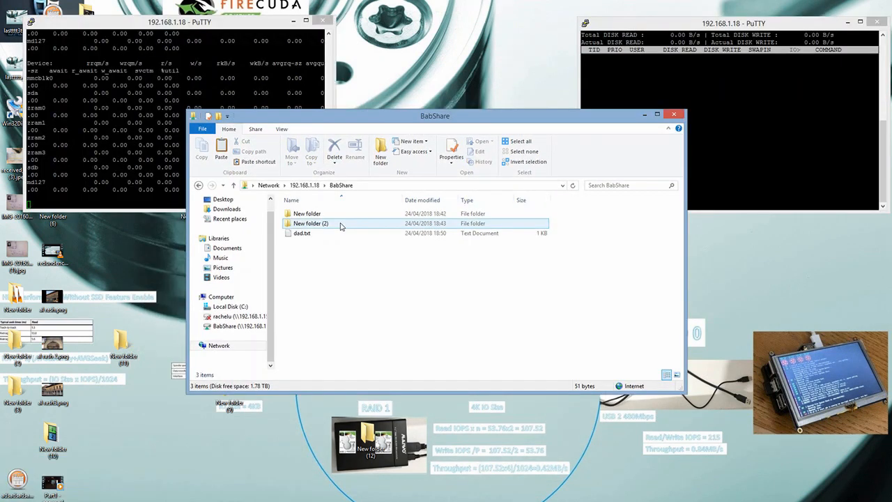
Inspect New folder (2) > New folder (8), then return to BabShare's top level
{"action": "double_click", "coordinate": [310, 223]}
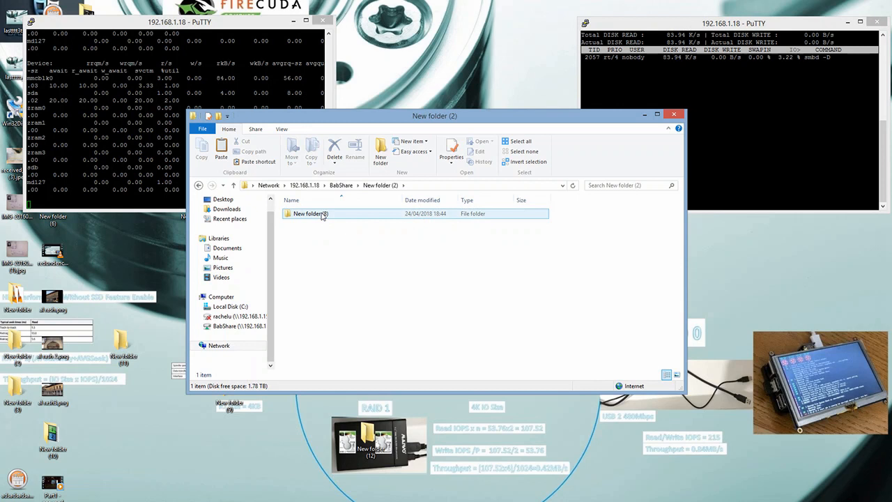
{"action": "double_click", "coordinate": [310, 213]}
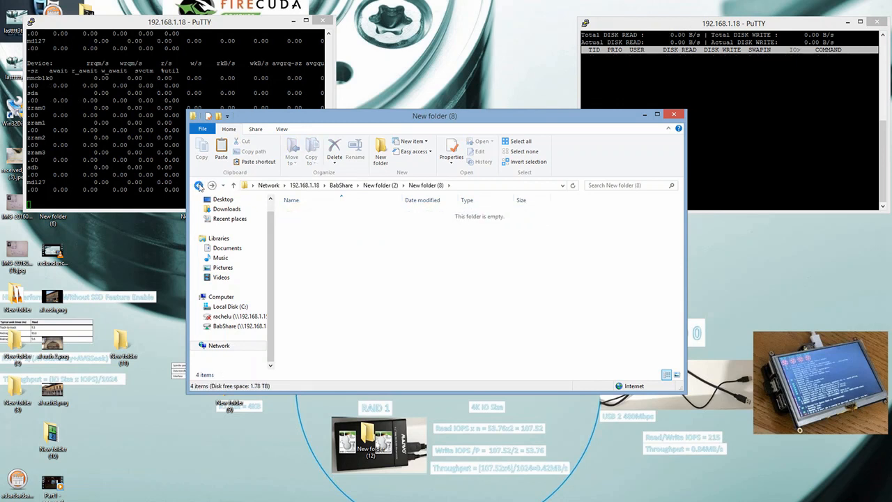
{"action": "left_click", "coordinate": [199, 185]}
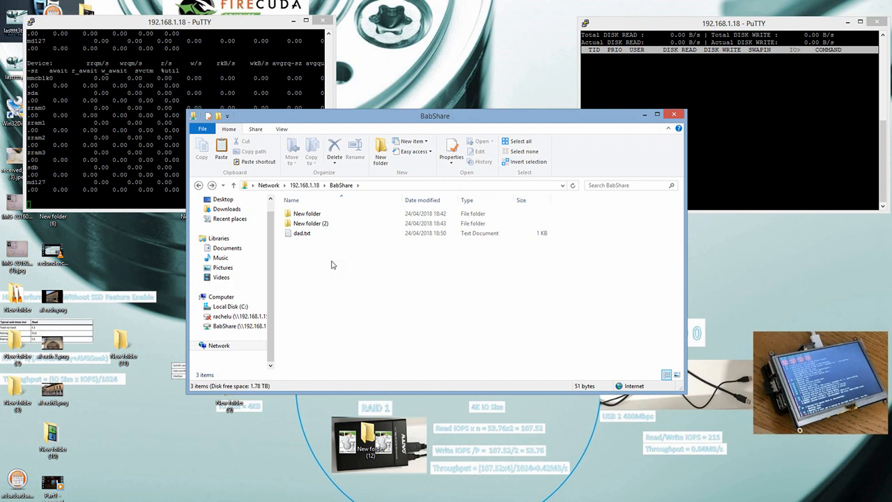
Create and open the empty New folder (3), moving its window lower
{"action": "left_click", "coordinate": [381, 147]}
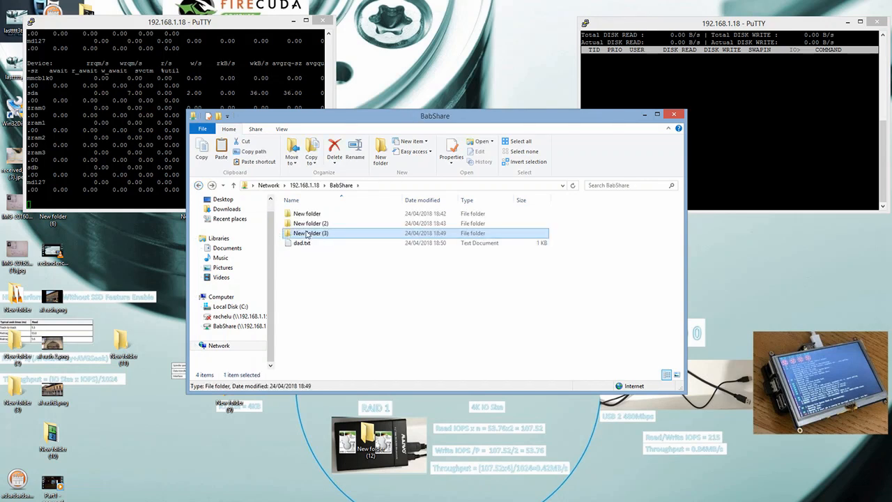
{"action": "double_click", "coordinate": [311, 233]}
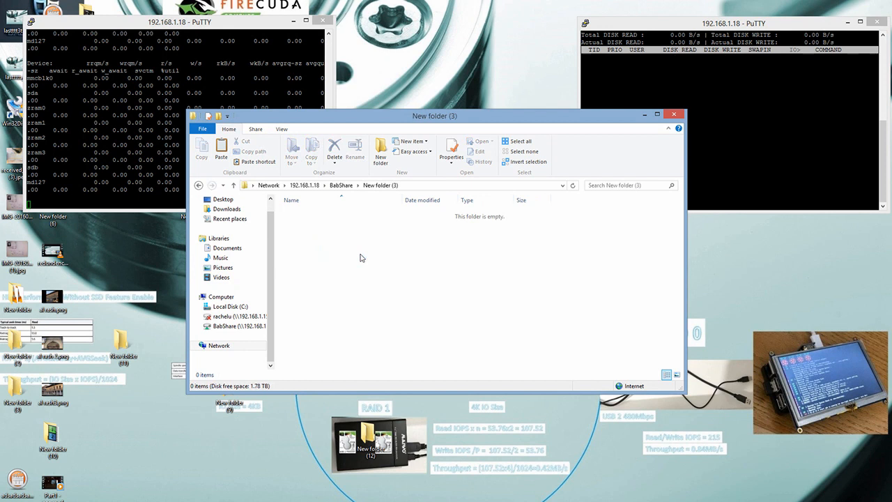
{"action": "left_click_drag", "start_coordinate": [434, 115], "coordinate": [505, 301]}
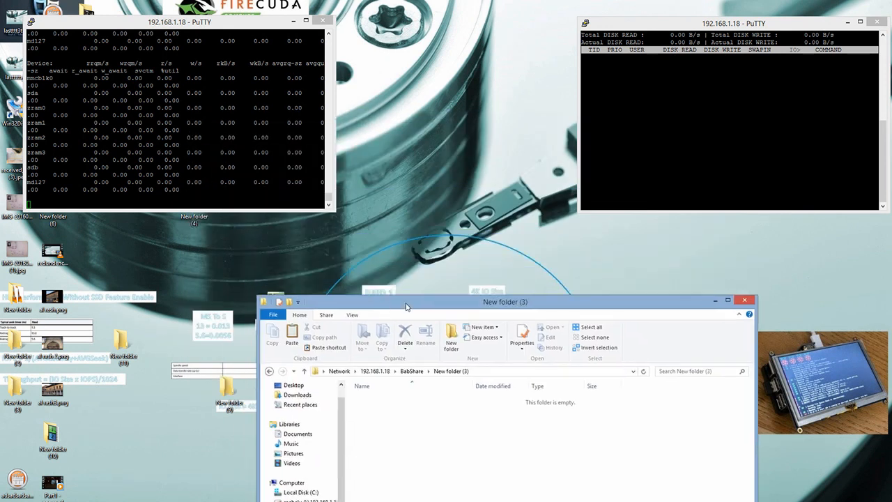